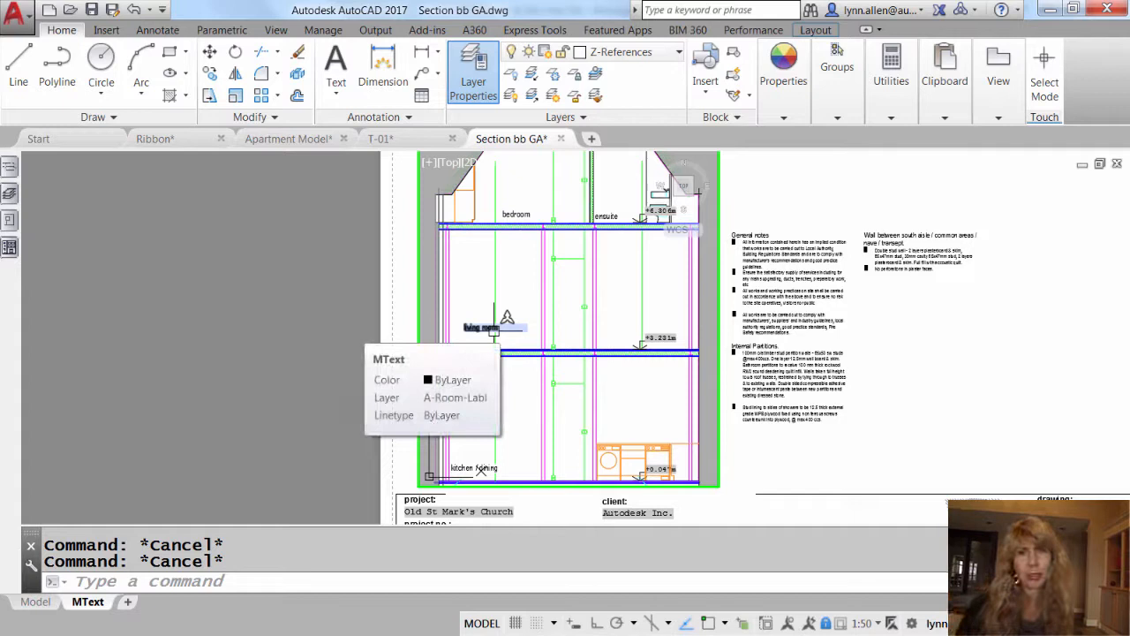
Start the Text Align command from the Annotate ribbon's Text panel
left_click(157, 28)
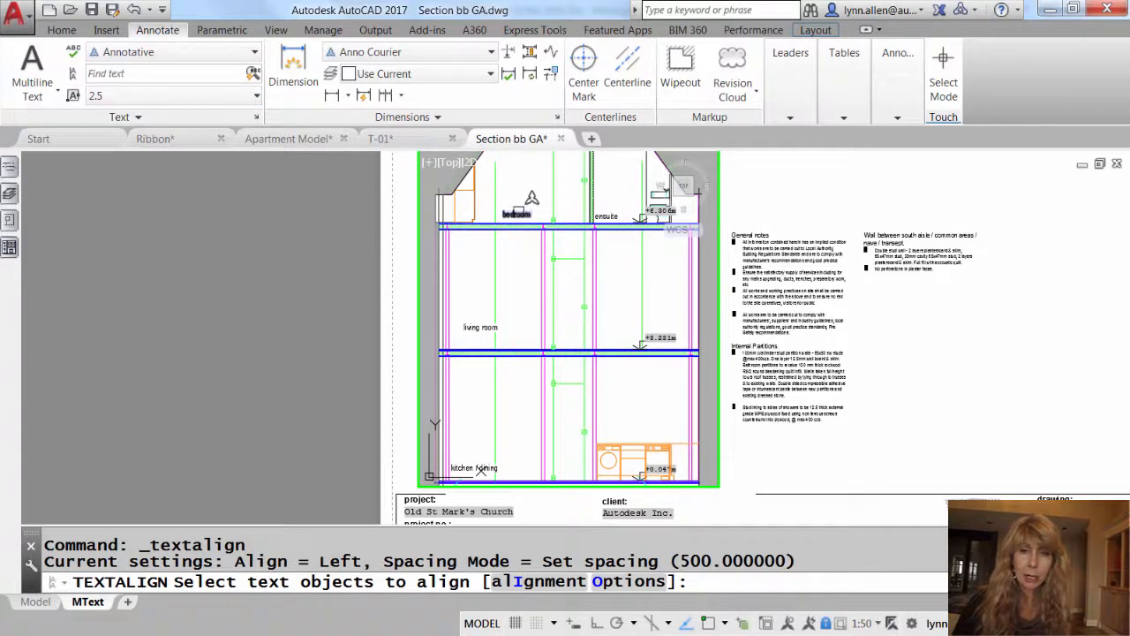
left_click(480, 327)
type("U")
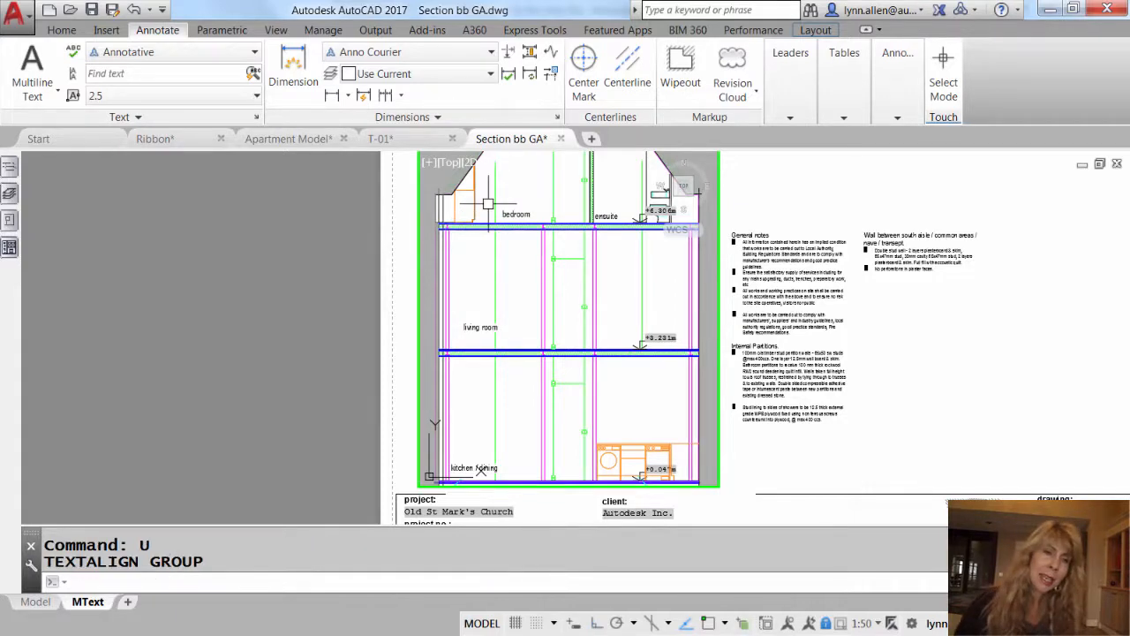
left_click(74, 74)
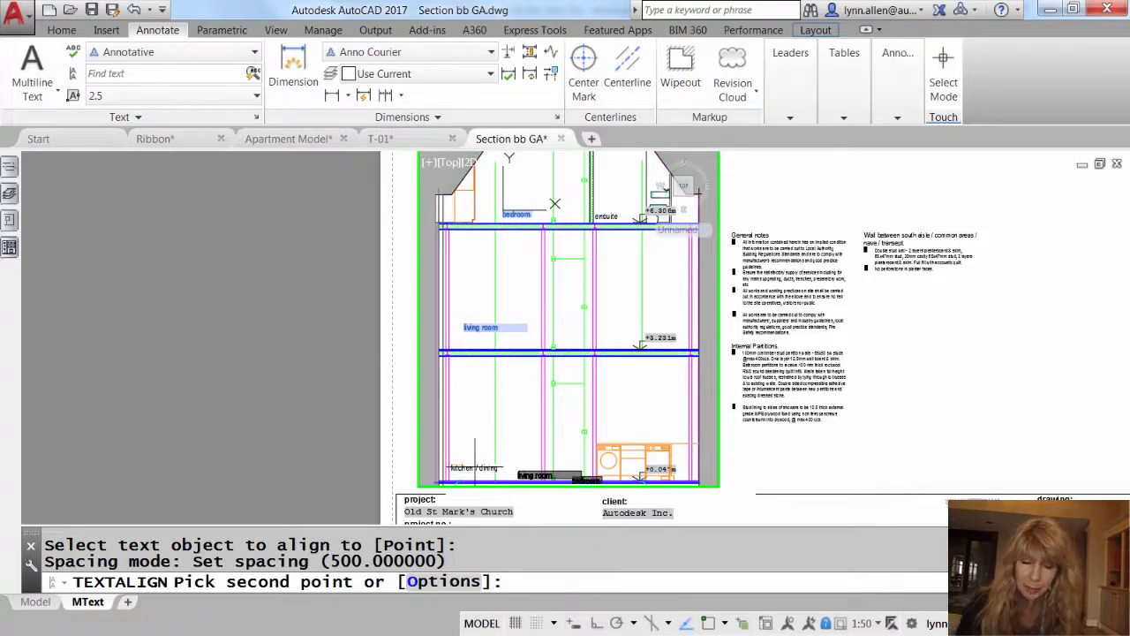
type("o")
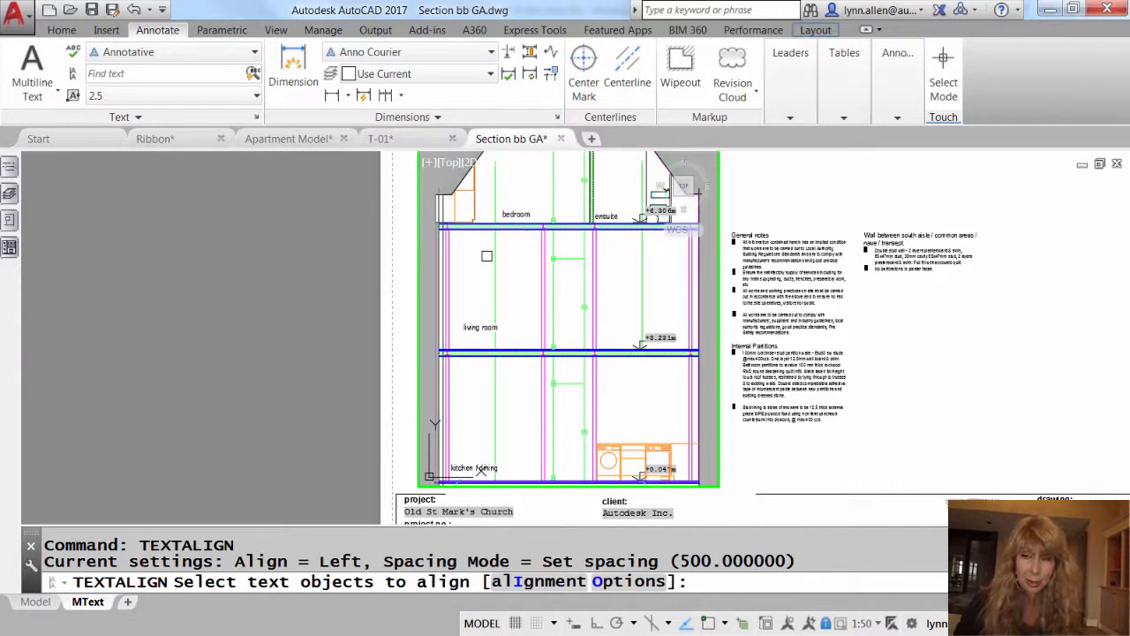
Select the bedroom and living room labels as the text objects to align
left_click(516, 214)
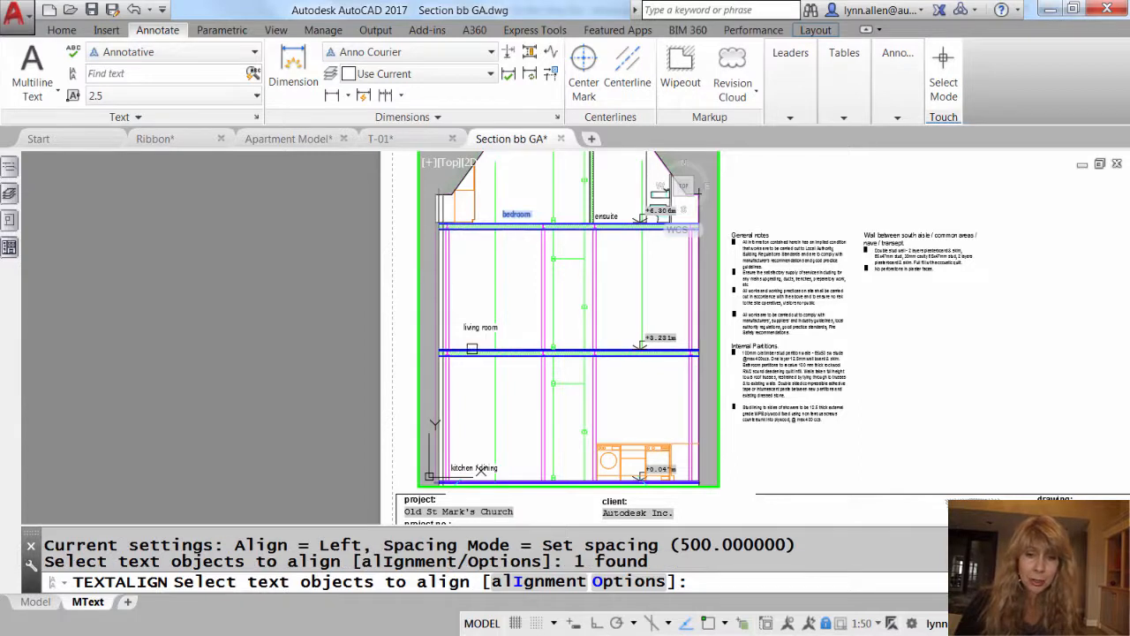
left_click(481, 327)
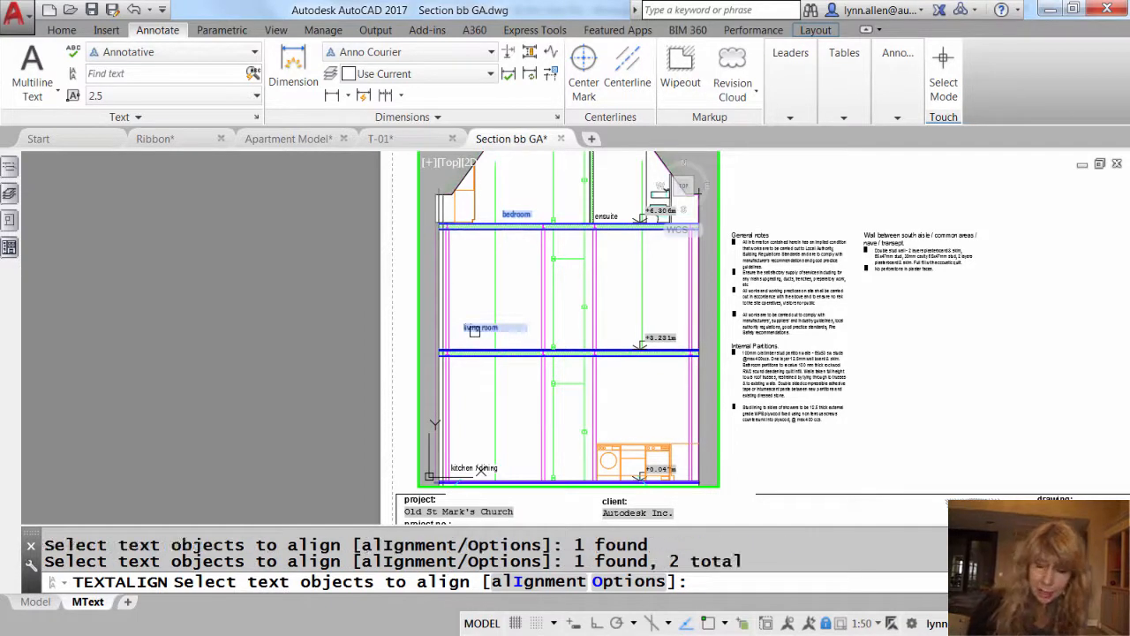